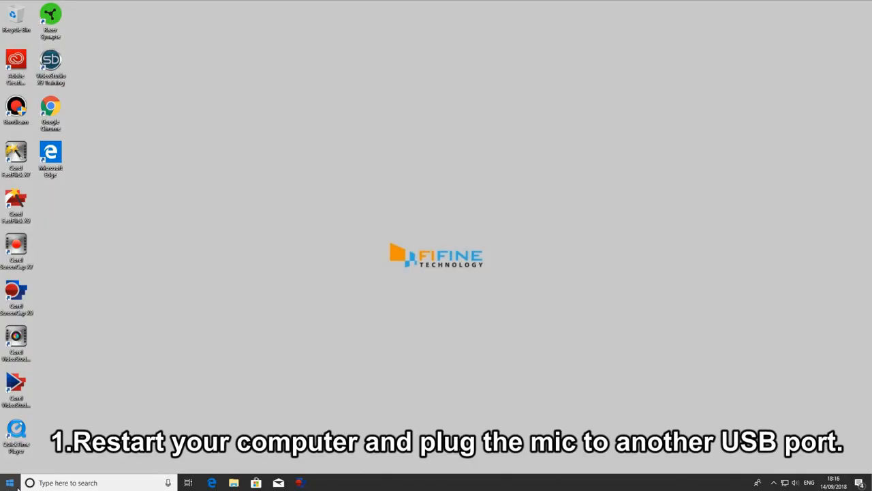
- Restart the computer from the Start menu power choices
{"action": "left_click", "coordinate": [9, 482]}
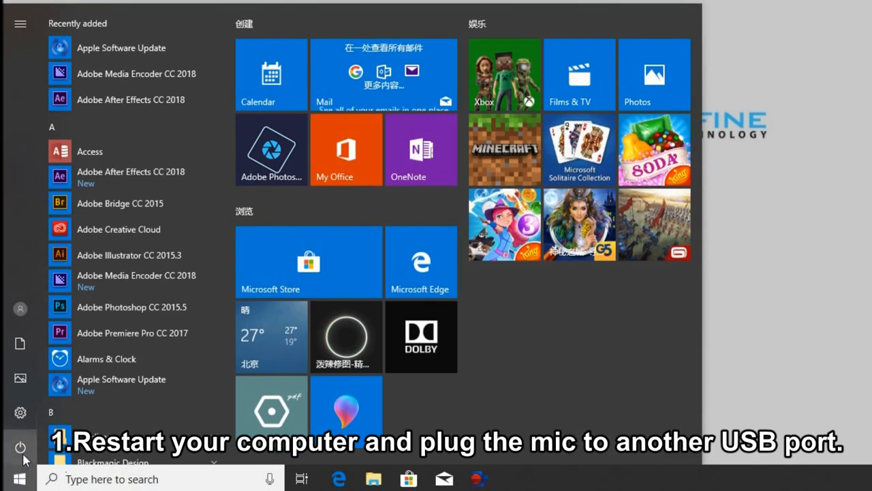
{"action": "left_click", "coordinate": [19, 447]}
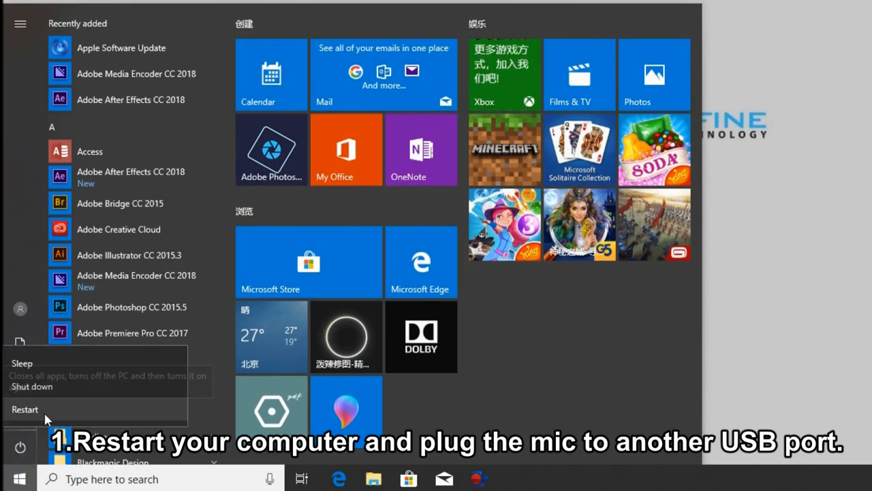
{"action": "left_click", "coordinate": [24, 409]}
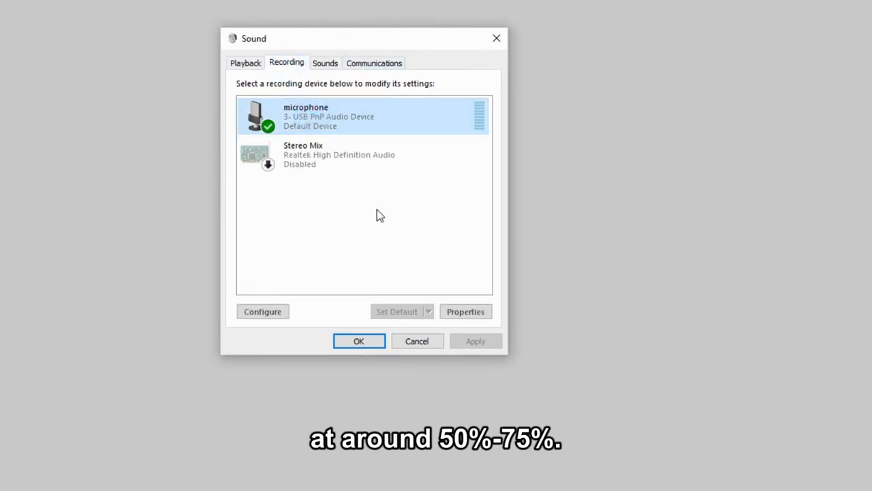
- Lower the USB microphone's recording level to 61 and confirm it
{"action": "left_click", "coordinate": [466, 310]}
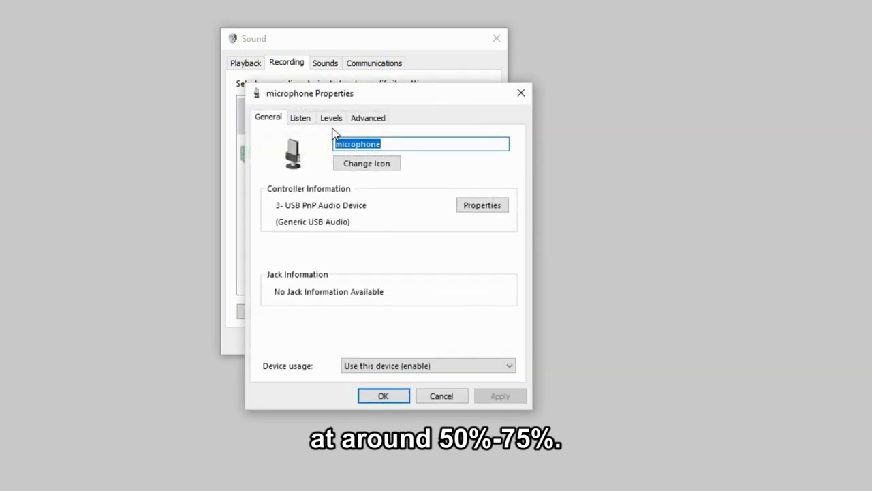
{"action": "left_click", "coordinate": [330, 117]}
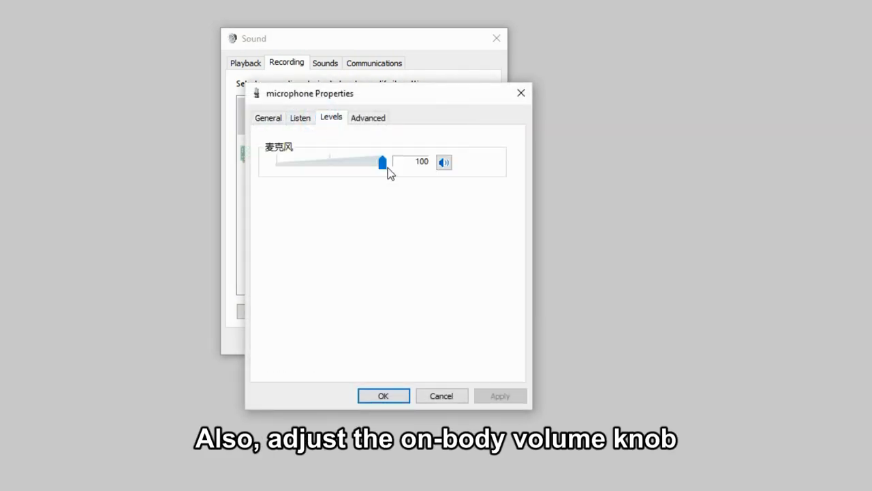
{"action": "left_click_drag", "start_coordinate": [381, 161], "coordinate": [341, 161]}
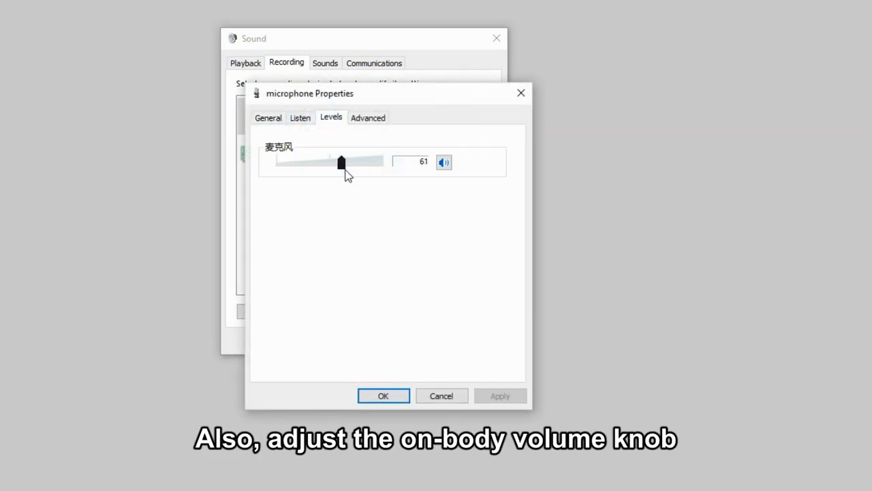
{"action": "left_click", "coordinate": [383, 396]}
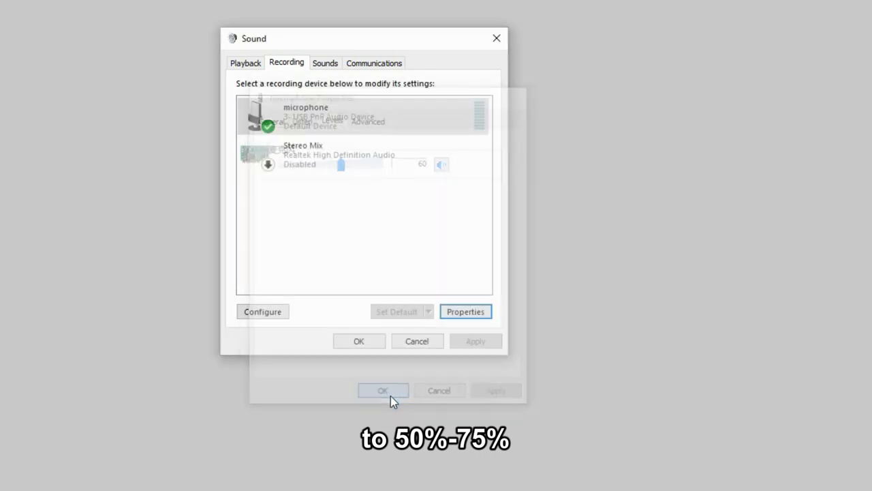
- Show the Speakers' output level in their playback properties
{"action": "left_click", "coordinate": [246, 63]}
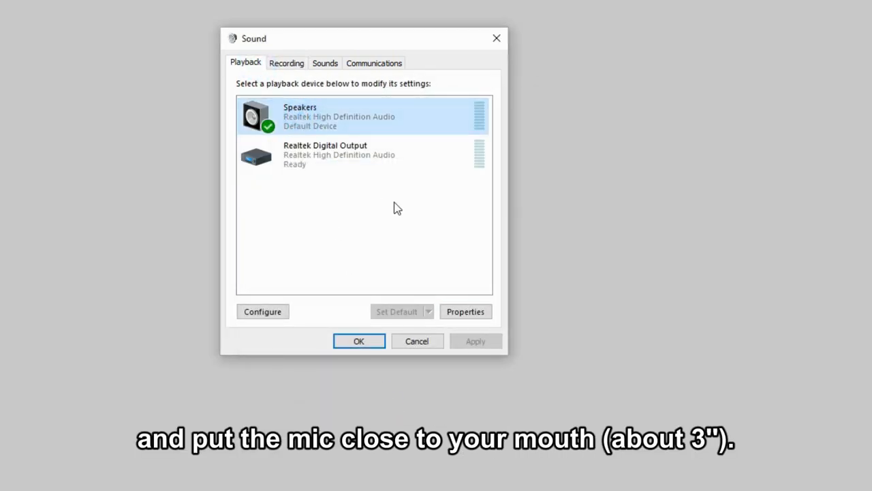
{"action": "left_click", "coordinate": [466, 311]}
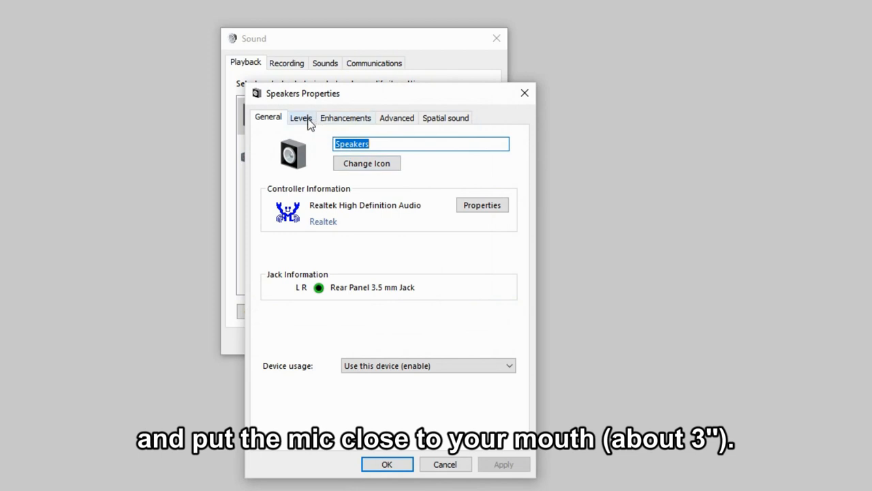
{"action": "left_click", "coordinate": [300, 117]}
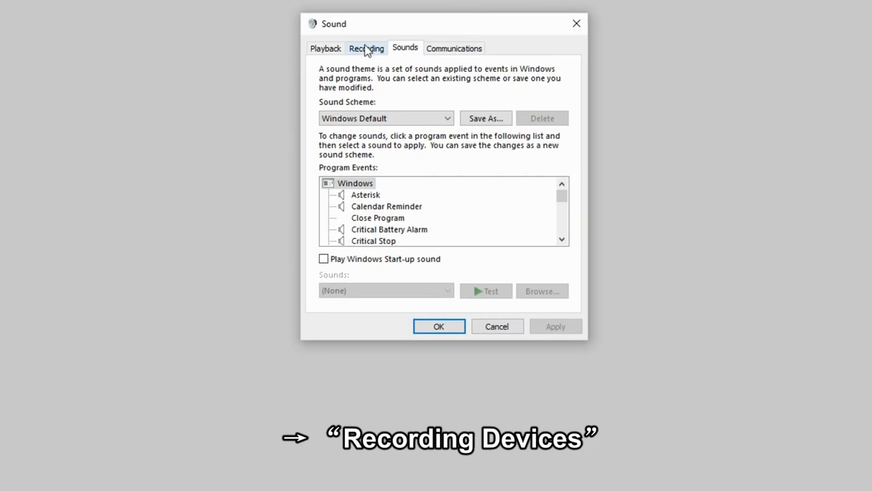
- Disable the built-in Realtek Microphone on the Recording list, like Stereo Mix
{"action": "left_click", "coordinate": [366, 47]}
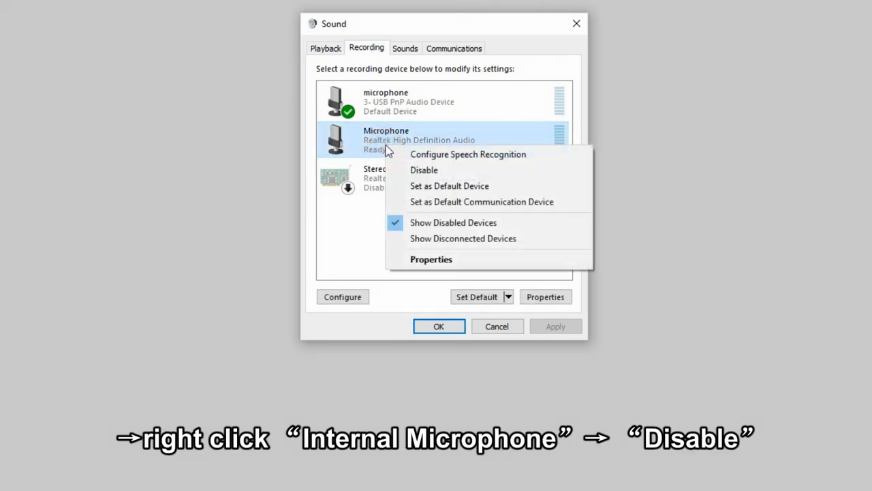
{"action": "left_click", "coordinate": [424, 169]}
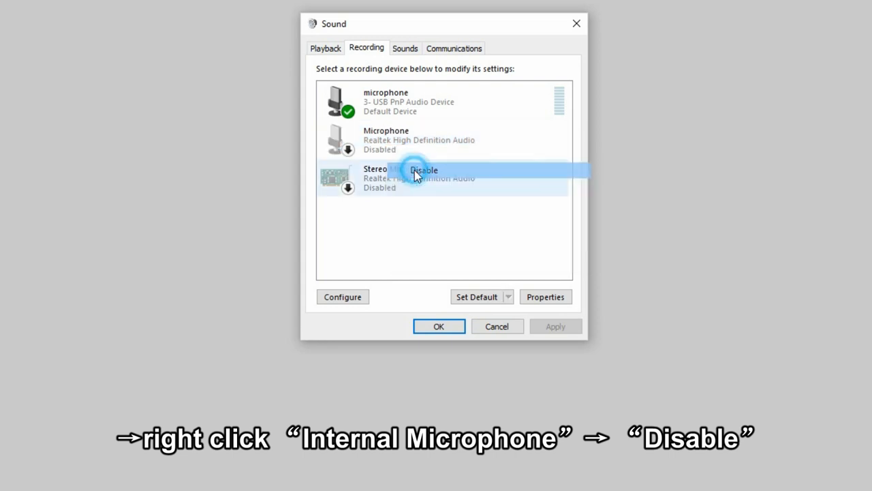
{"action": "left_click", "coordinate": [424, 169]}
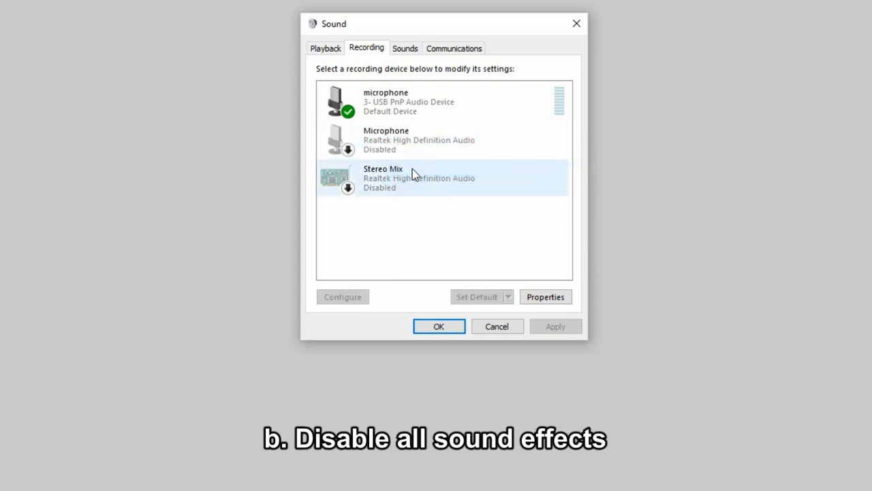
{"action": "left_click", "coordinate": [443, 139]}
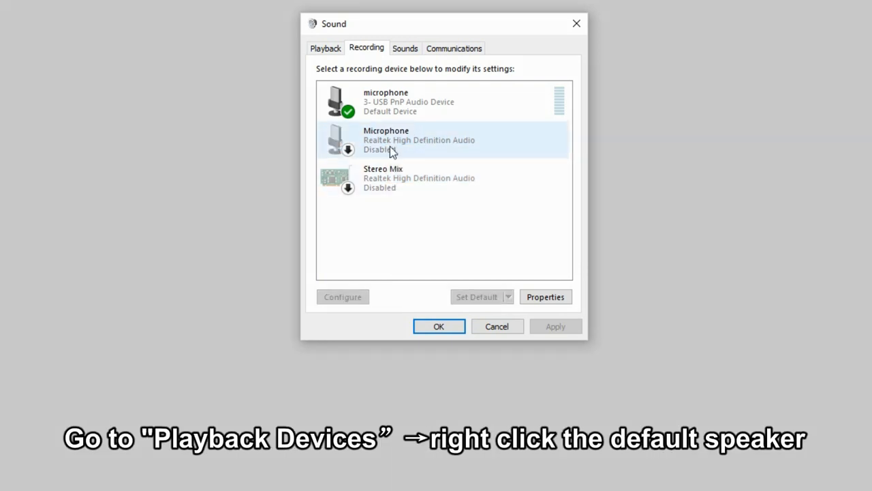
- Turn off all sound effects for the default Speakers in their Enhancements settings
{"action": "left_click", "coordinate": [325, 48]}
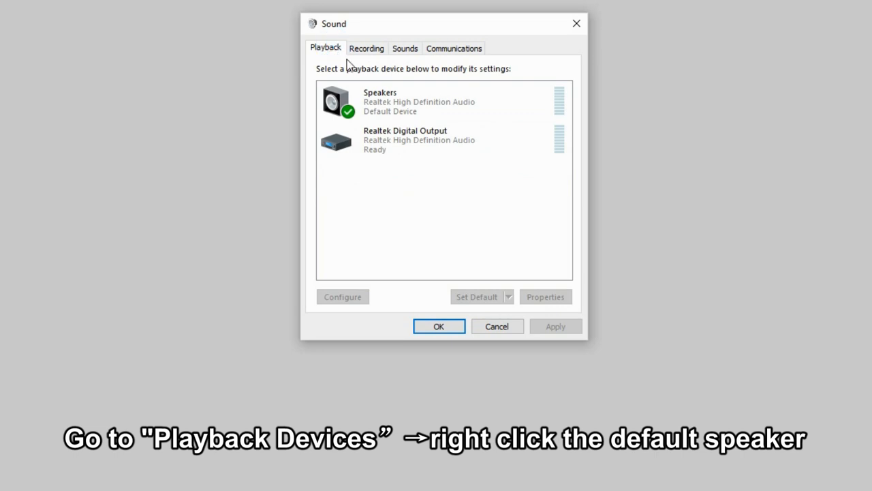
{"action": "left_click", "coordinate": [443, 101]}
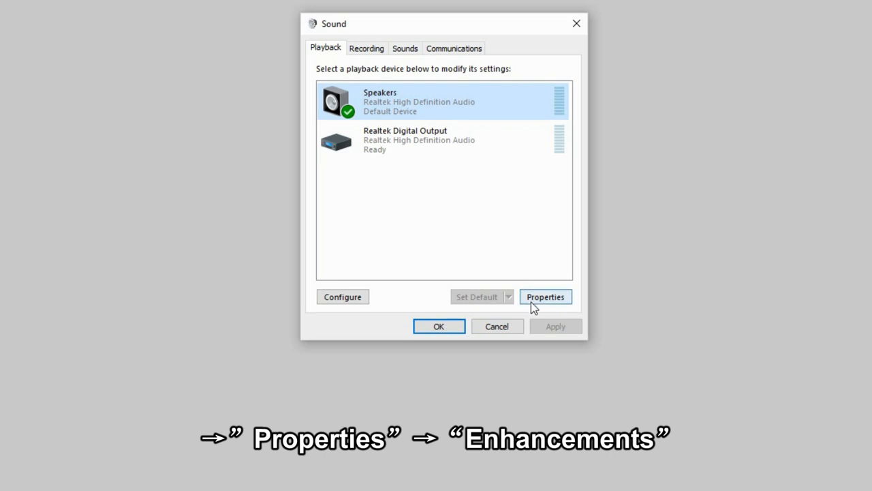
{"action": "left_click", "coordinate": [546, 297]}
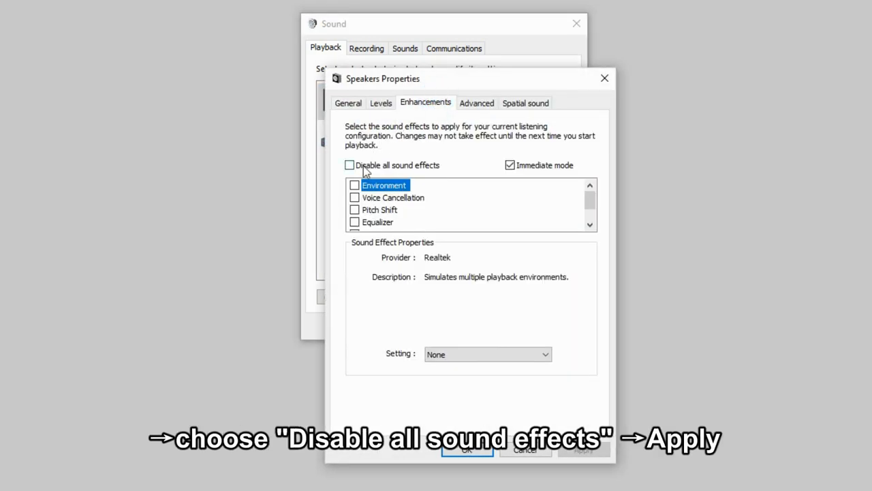
{"action": "left_click", "coordinate": [349, 165]}
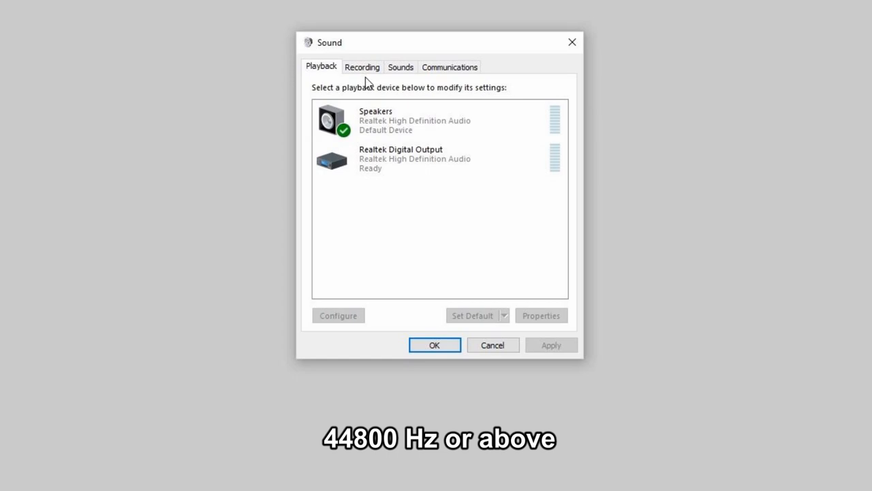
- Check the USB microphone's default format is 16 bit, 48000 Hz
{"action": "left_click", "coordinate": [362, 67]}
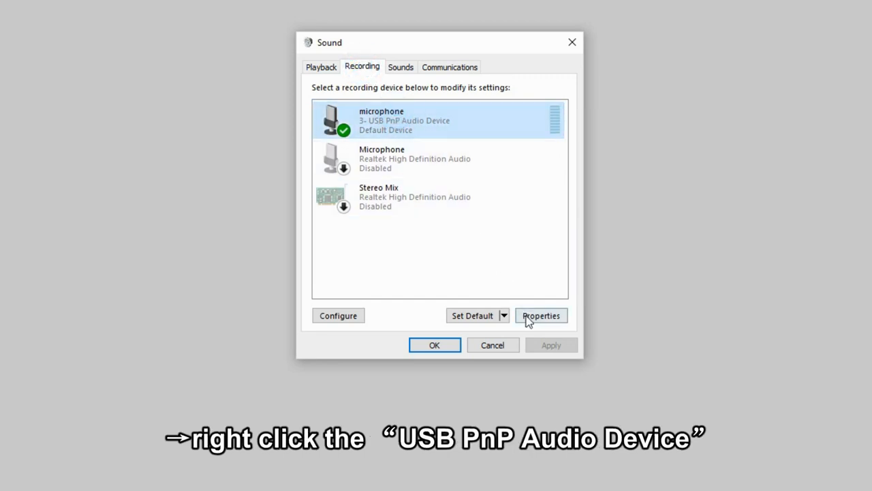
{"action": "left_click", "coordinate": [540, 315]}
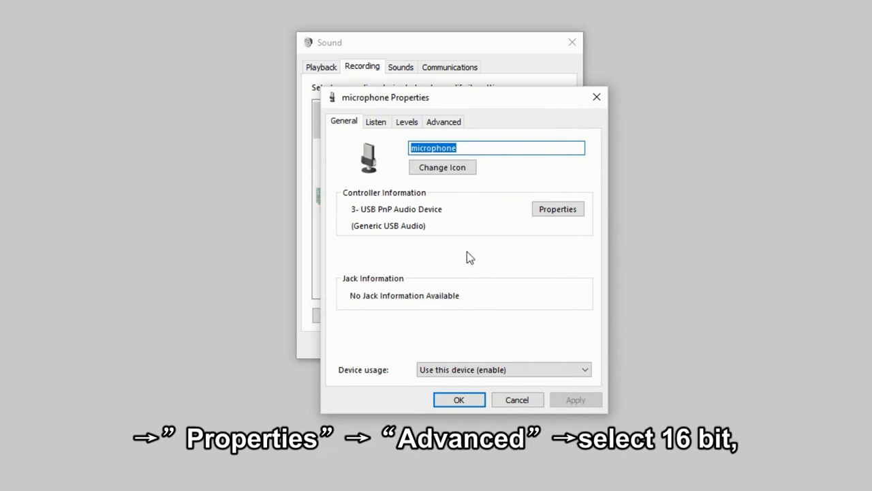
{"action": "left_click", "coordinate": [445, 121]}
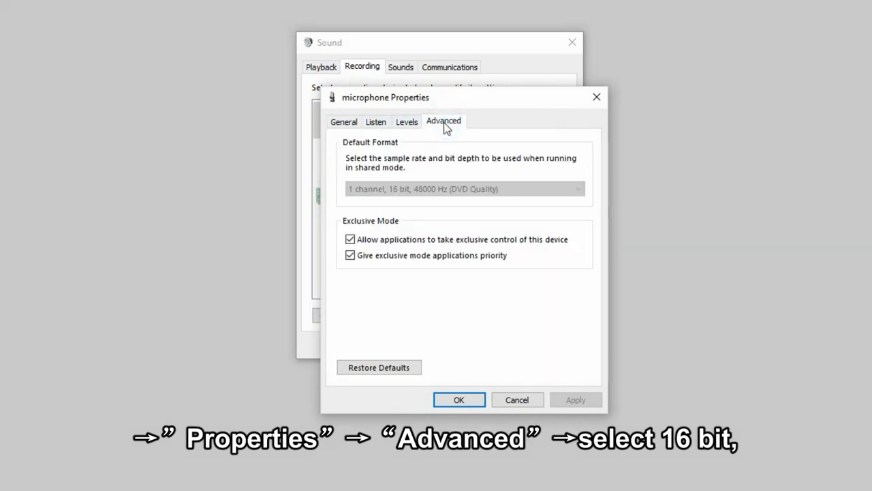
{"action": "mouse_move", "coordinate": [439, 190]}
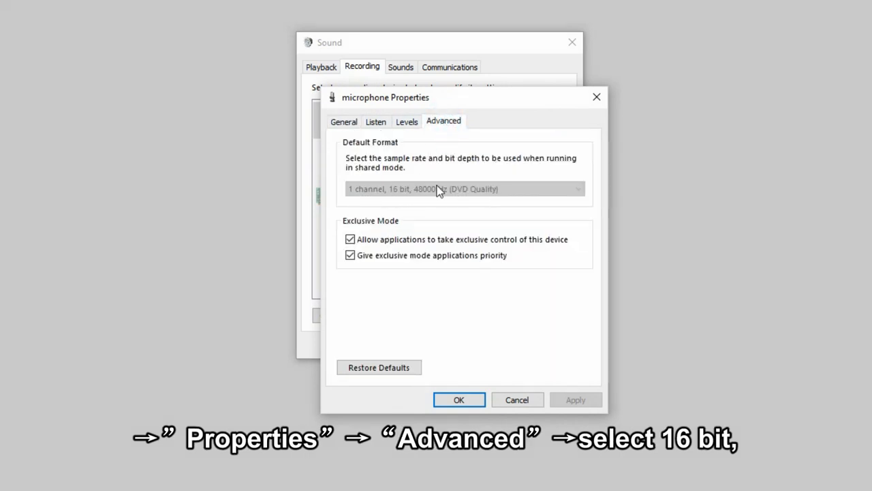
{"action": "mouse_move", "coordinate": [493, 352]}
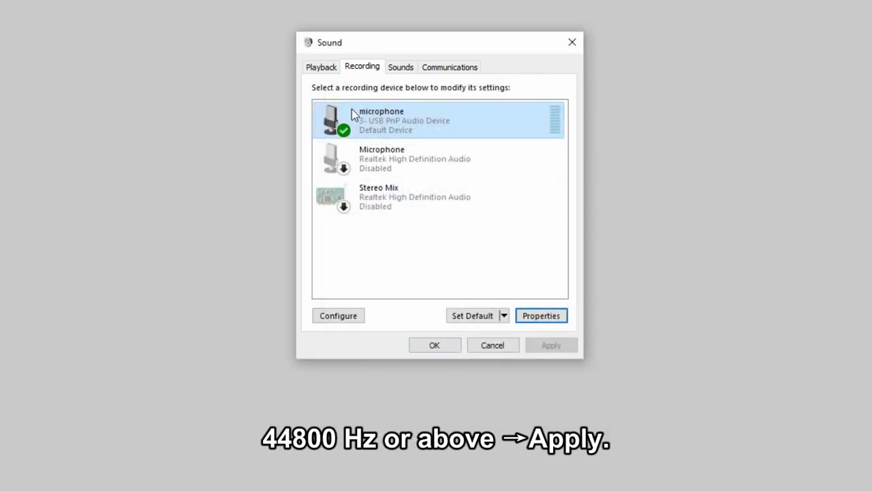
- Set the Speakers' default format to 16 bit, 48000 Hz (DVD Quality)
{"action": "left_click", "coordinate": [322, 67]}
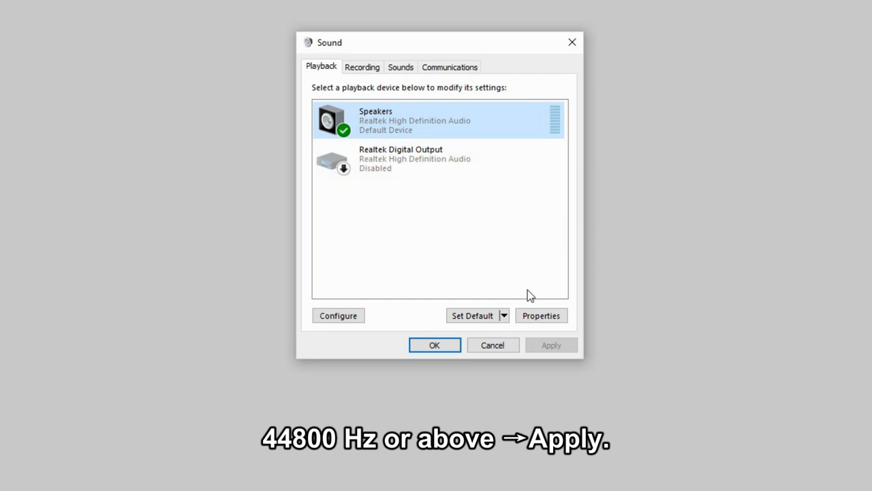
{"action": "left_click", "coordinate": [541, 315]}
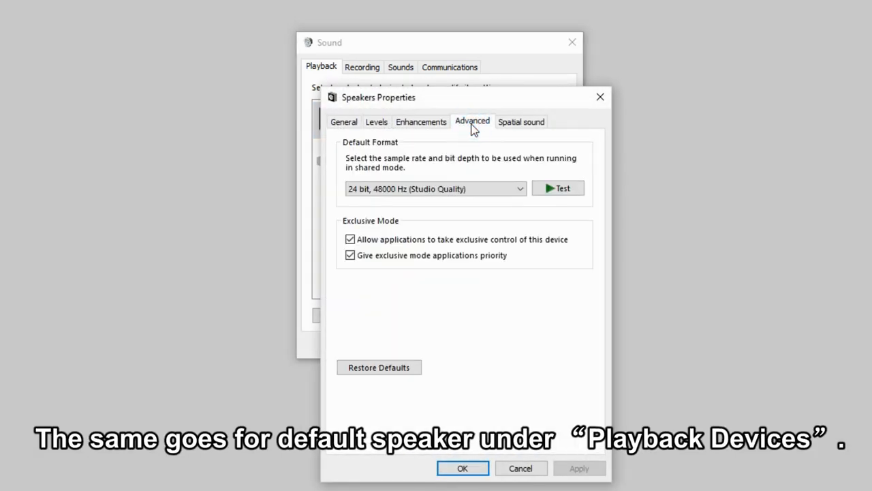
{"action": "left_click", "coordinate": [435, 188]}
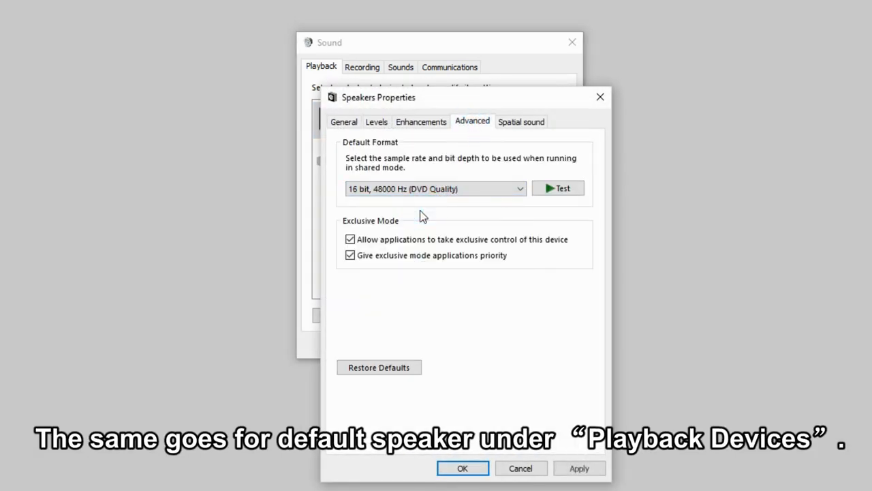